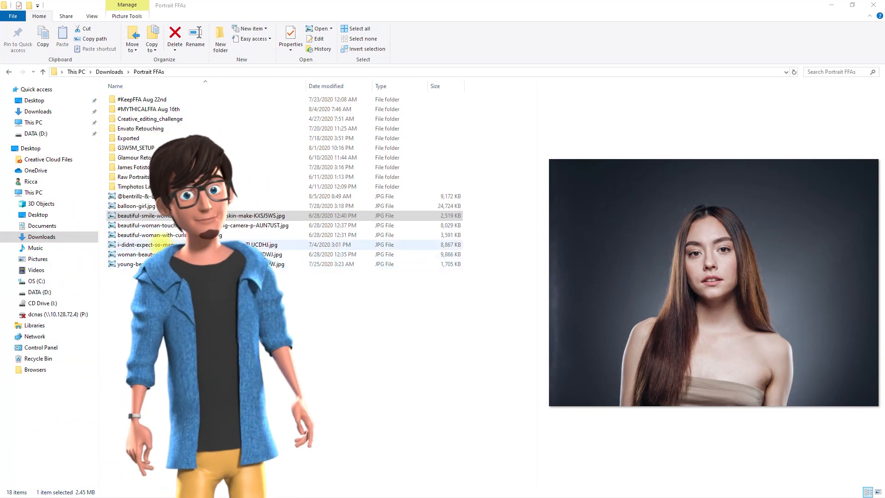
# - Open the woman-in-car portrait JPG from the Portrait FFAs folder in Photoshop
pyautogui.click(169, 225)
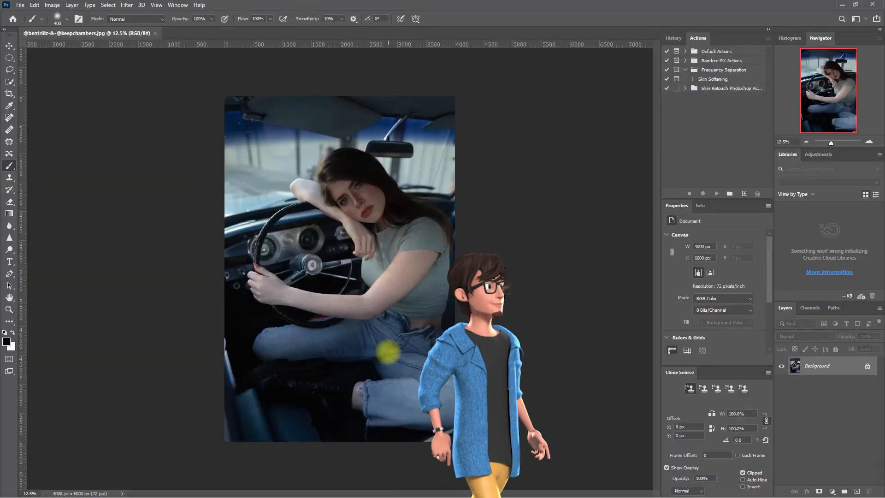
# - Apply Camera Raw Filter's Auto tone and colour correction to the portrait
pyautogui.click(126, 4)
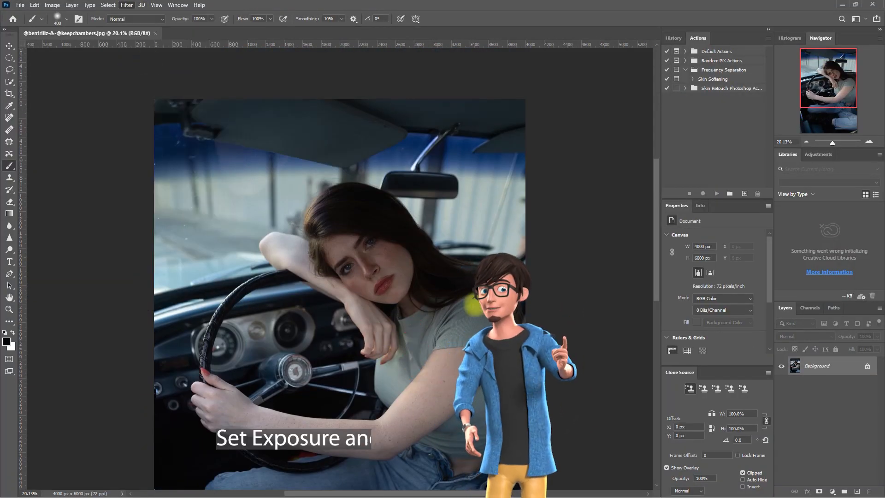
pyautogui.click(125, 5)
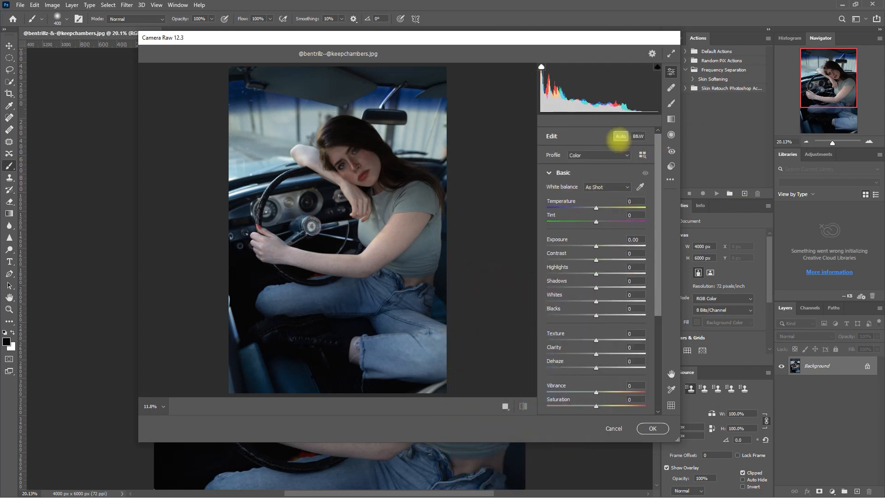
pyautogui.click(620, 136)
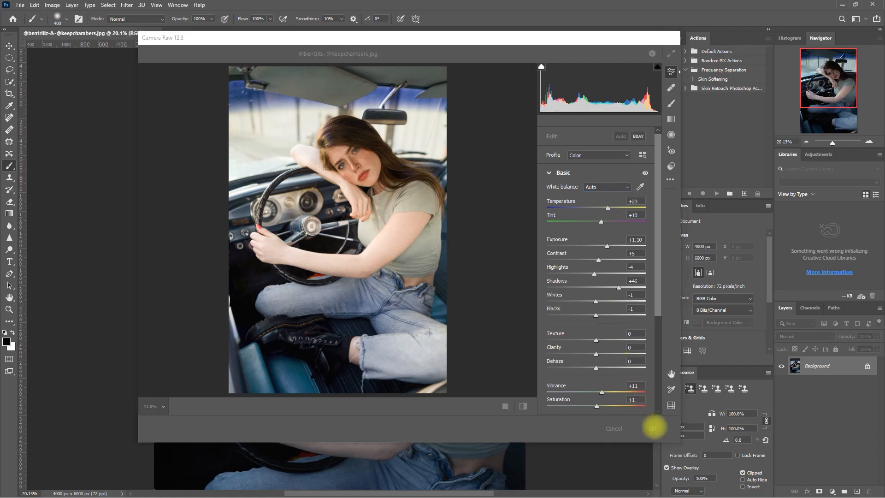
pyautogui.click(653, 427)
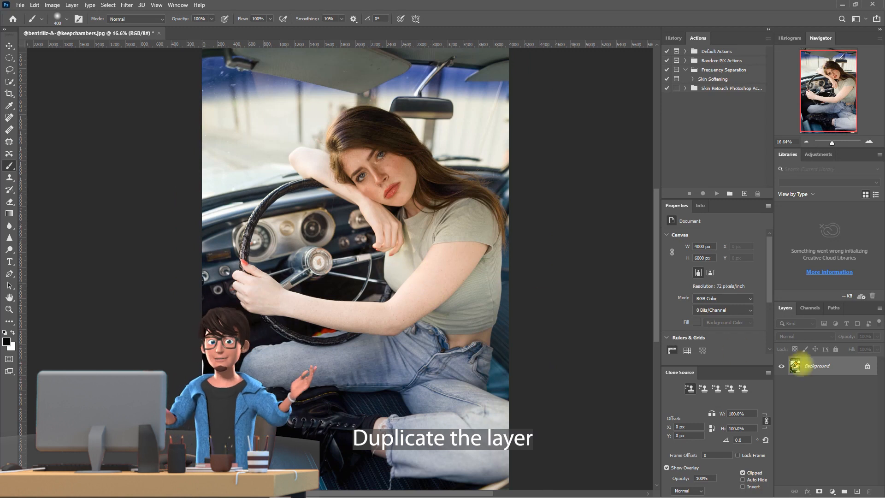
# - Duplicate the Background layer with Ctrl+J
pyautogui.press('ctrl+j')
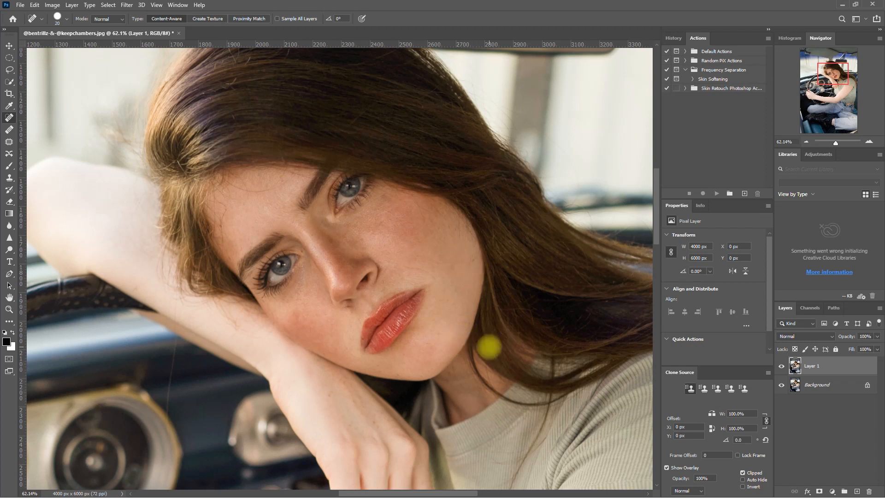
# - Run the Skin Softening action with a Surface Blur radius of 18
pyautogui.click(712, 79)
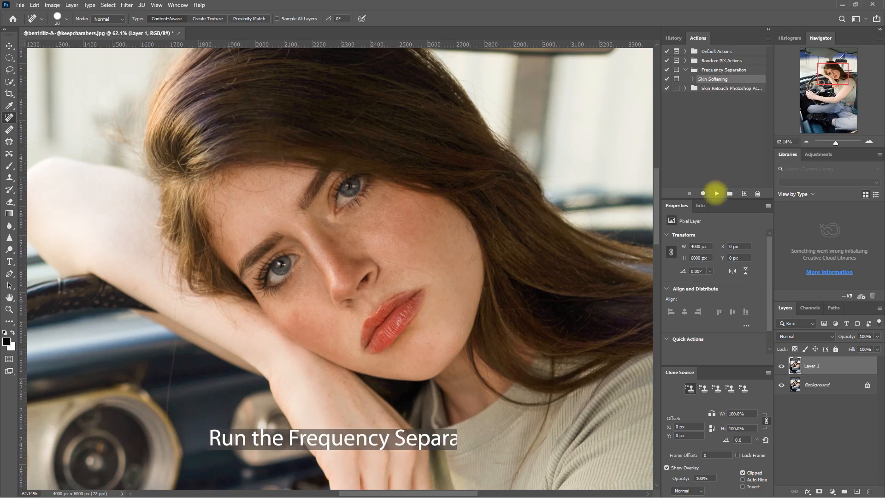
pyautogui.click(716, 193)
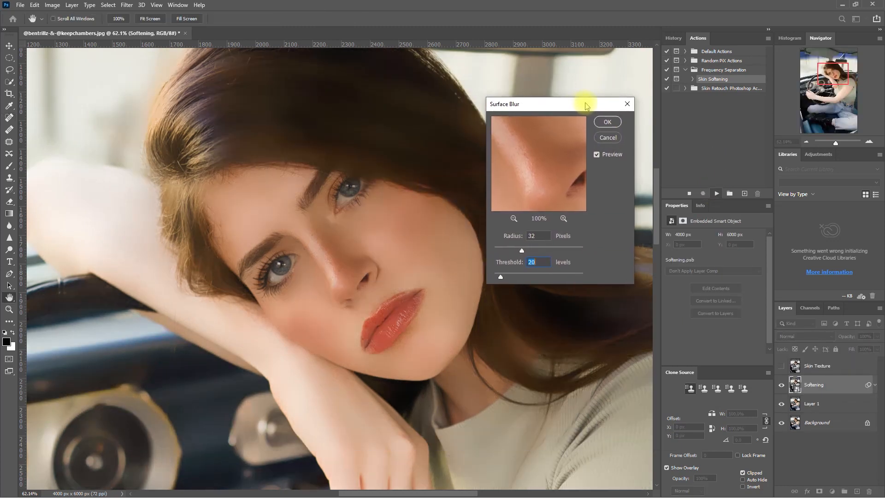
pyautogui.click(514, 217)
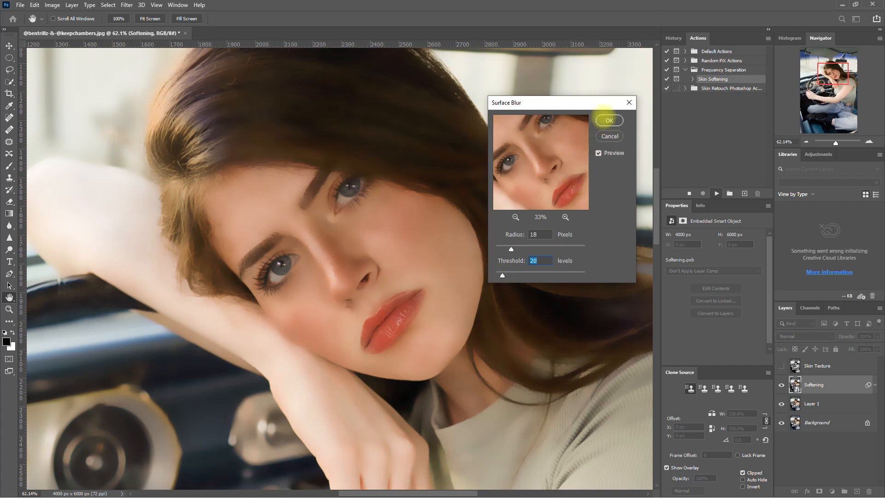
pyautogui.click(609, 120)
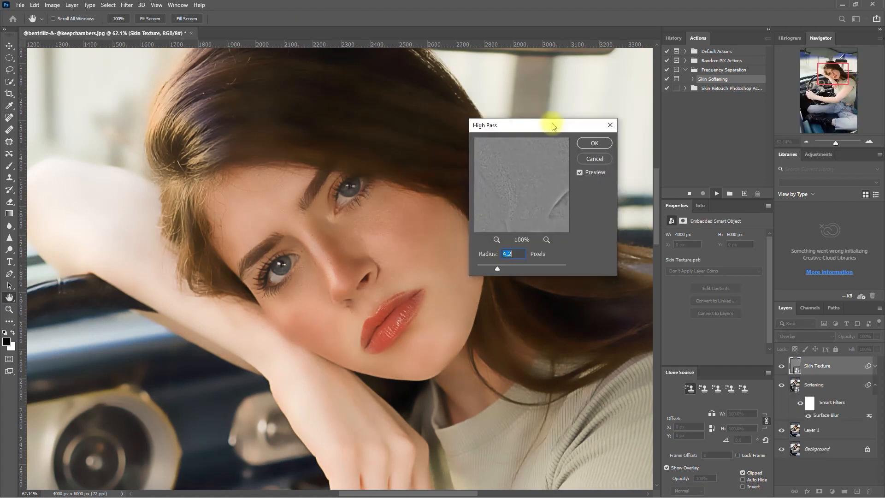
# - Set the High Pass texture radius to 1.5 and confirm
pyautogui.click(497, 239)
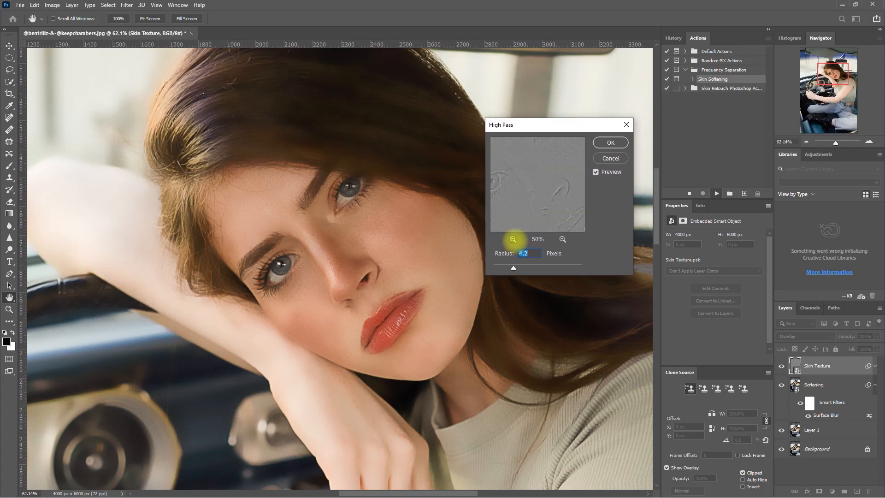
pyautogui.click(512, 239)
pyautogui.write('1')
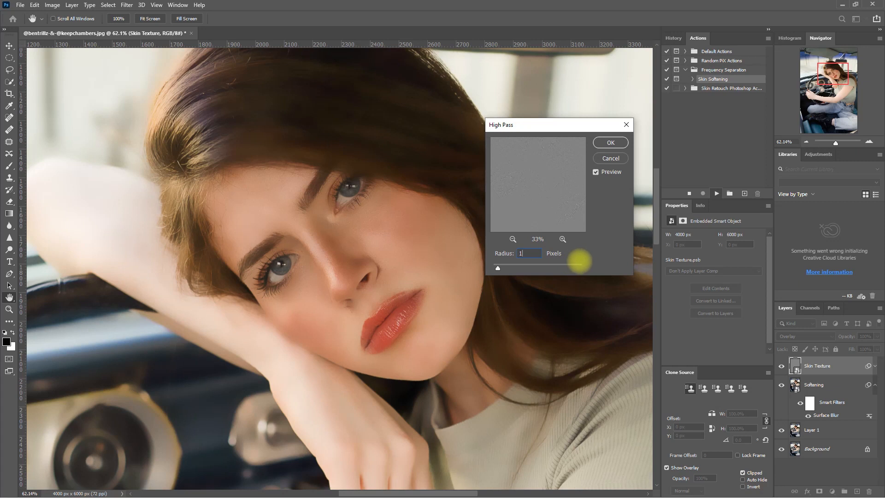
pyautogui.tripleClick(528, 253)
pyautogui.write('.5')
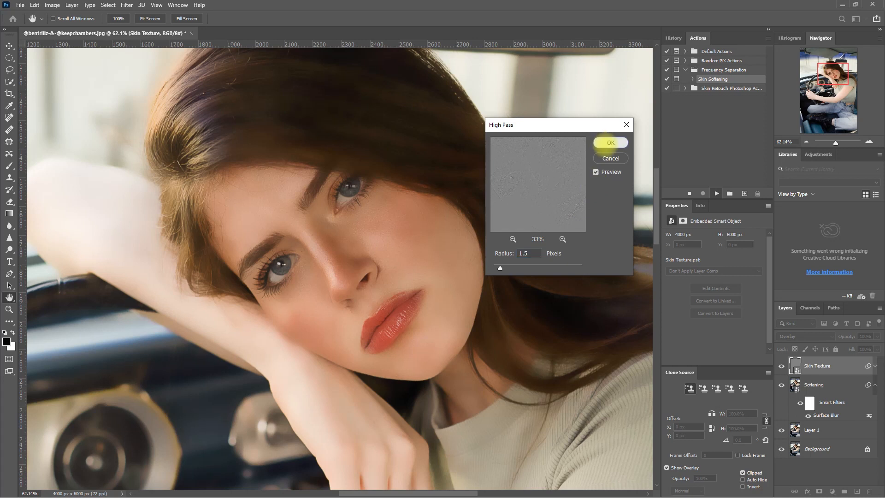
pyautogui.click(609, 143)
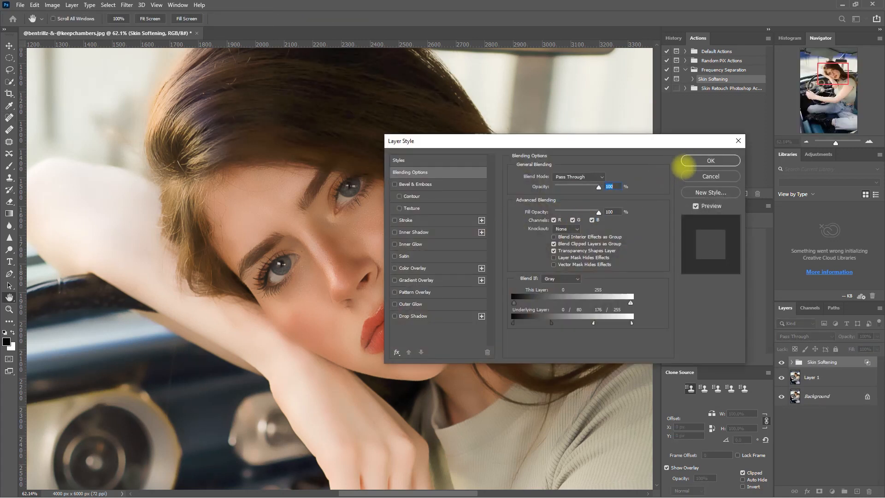
# - Accept the Skin Softening group's blending options in Layer Style
pyautogui.click(709, 161)
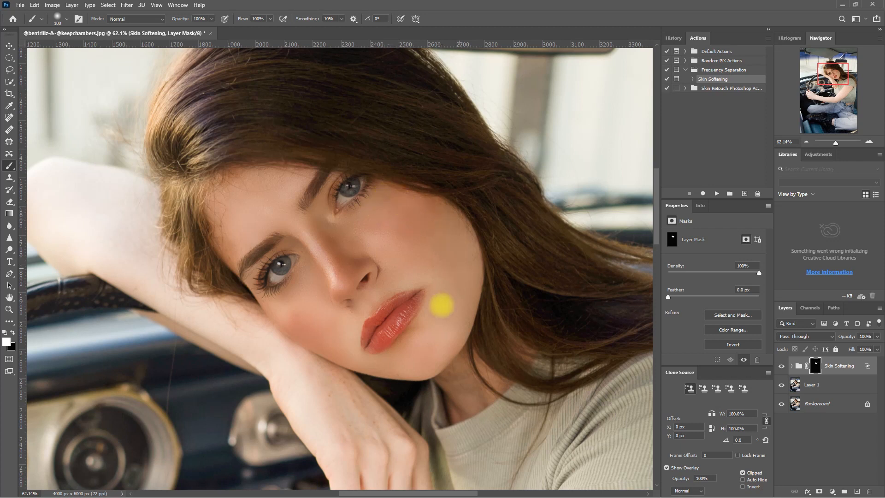
pyautogui.moveTo(251, 179)
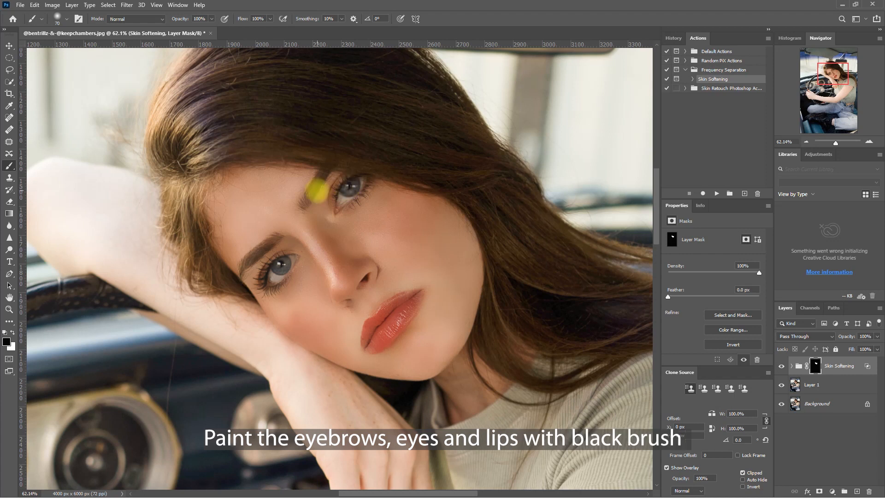
pyautogui.moveTo(284, 227)
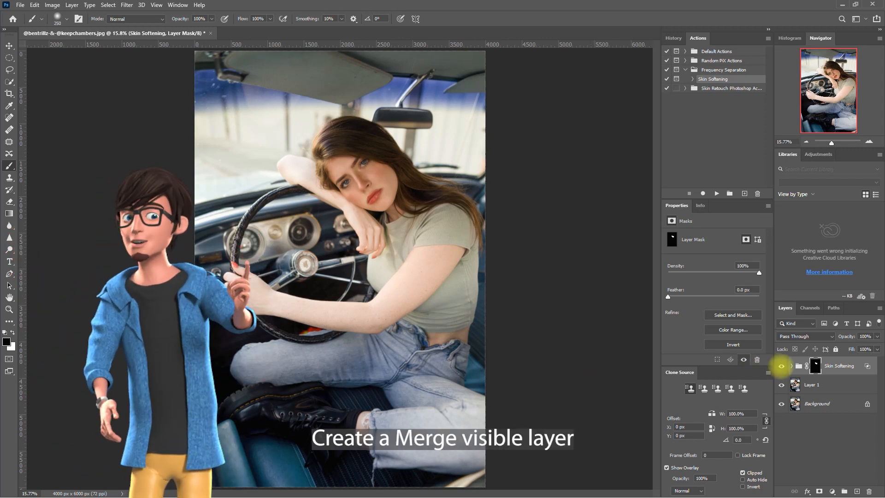
# - Stamp visible layers into a new layer and apply Camera Raw's Vintage 01 preset
pyautogui.press('ctrl+alt+shift+e')
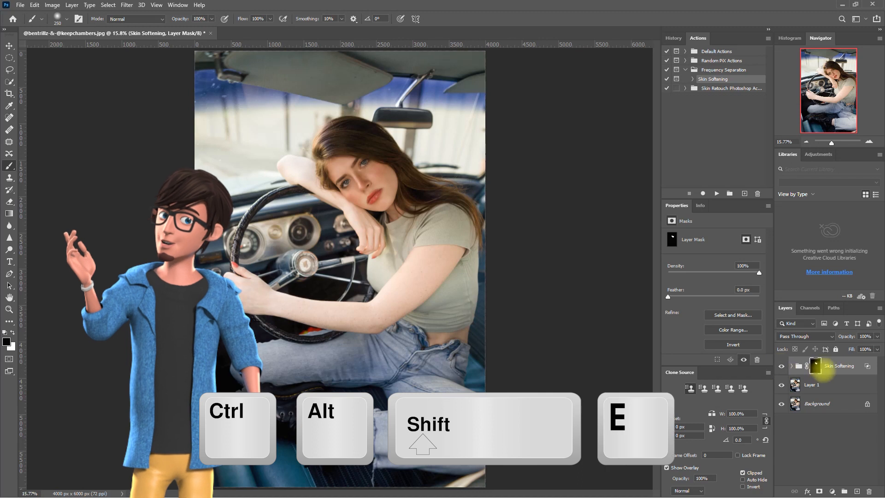
pyautogui.press('ctrl+alt+shift+e')
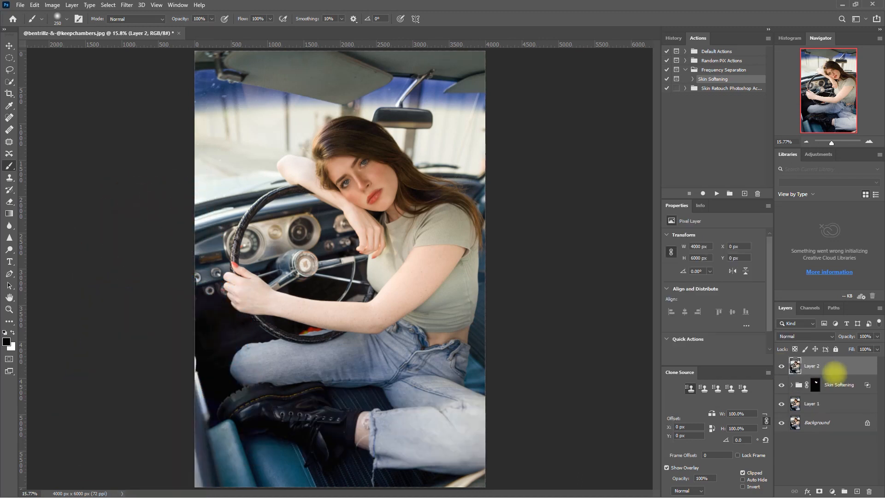
pyautogui.click(126, 5)
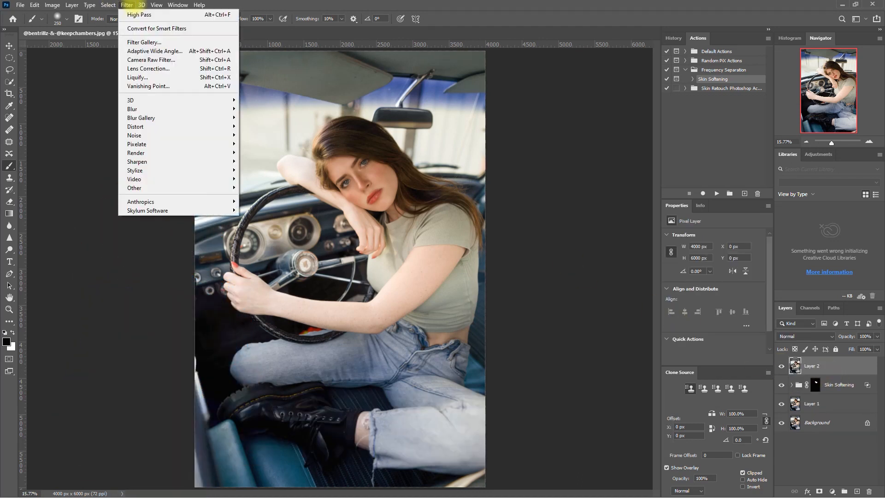
pyautogui.click(151, 60)
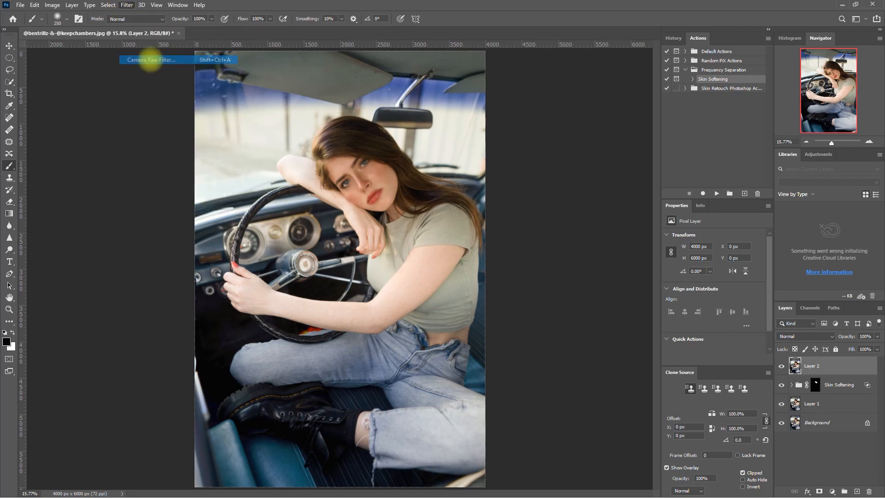
pyautogui.click(150, 60)
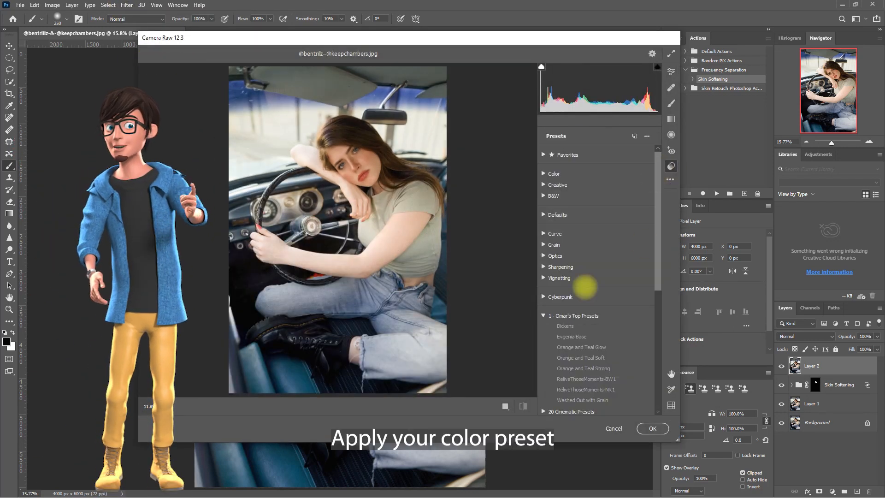
pyautogui.click(565, 326)
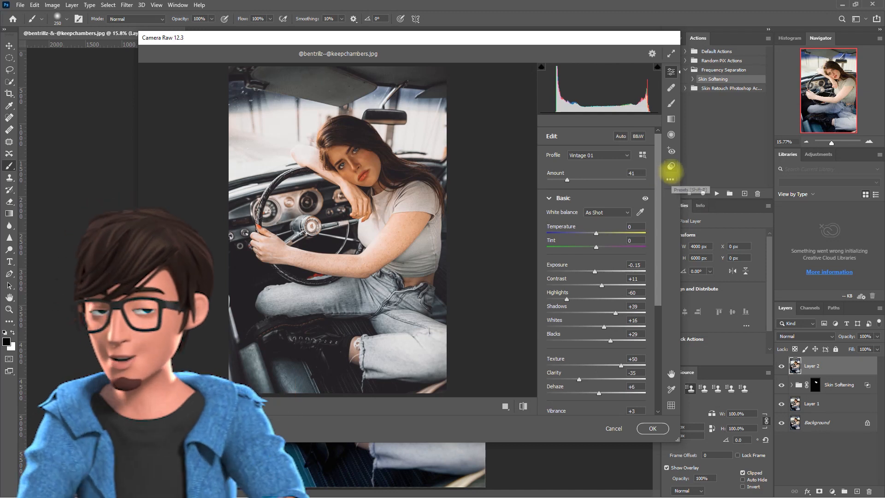
pyautogui.click(669, 179)
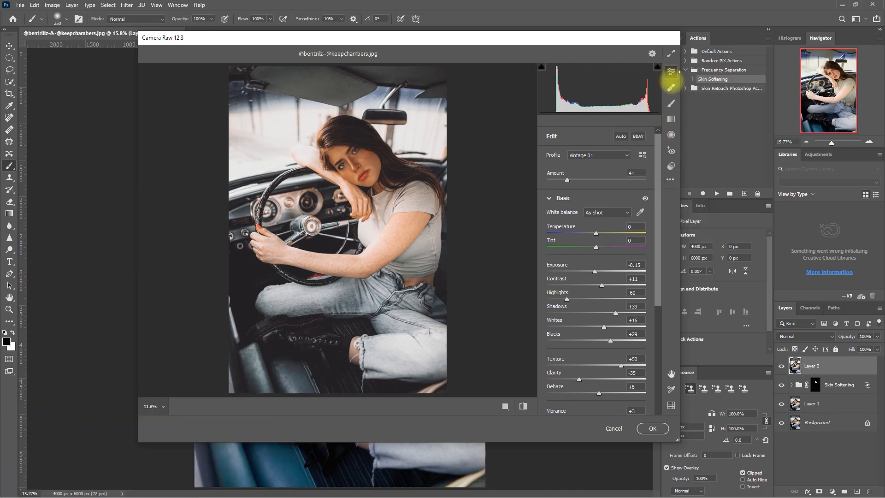
pyautogui.click(671, 88)
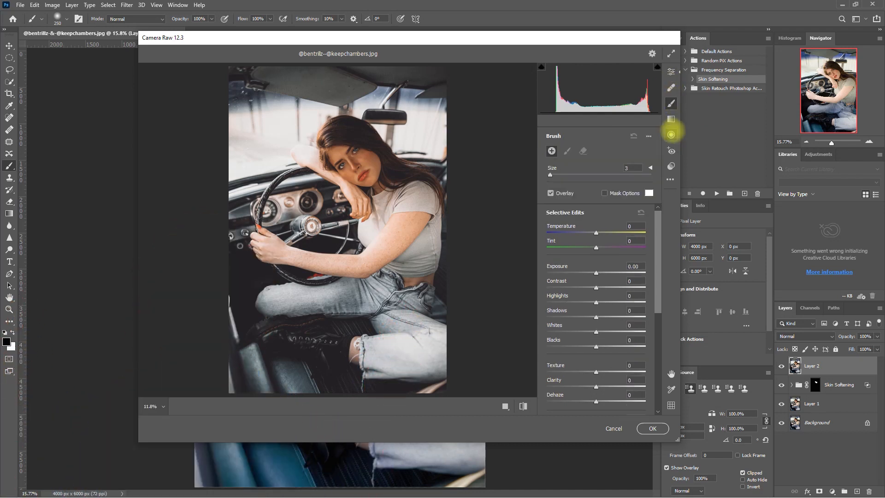
# - Add a radial filter over the face: Exposure +0.30, Shadows +20, Temperature -23
pyautogui.click(672, 135)
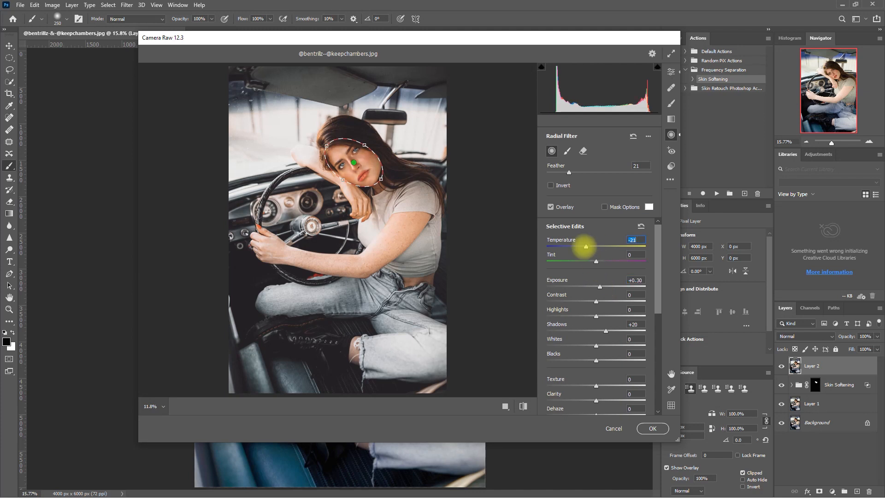
pyautogui.click(652, 428)
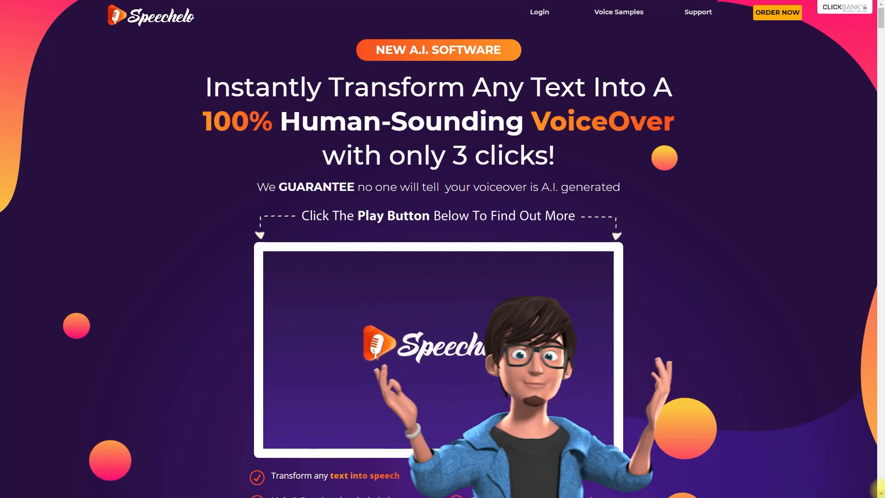
pyautogui.scroll(-3)
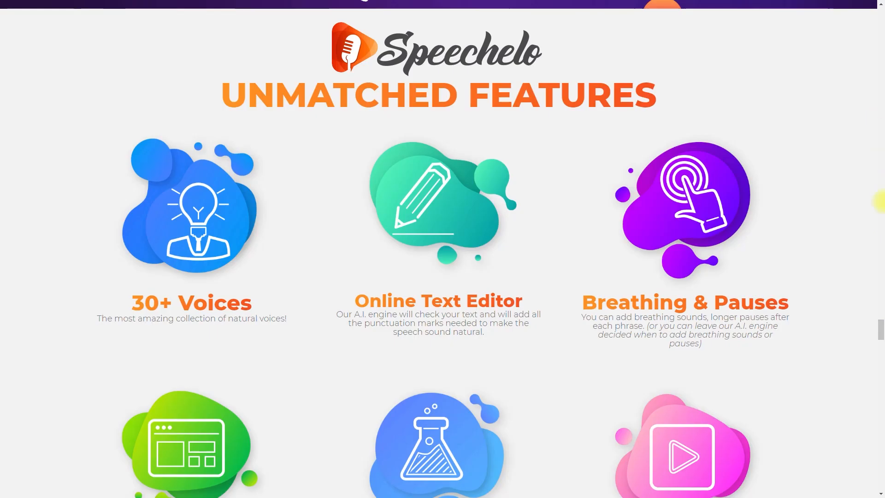
pyautogui.scroll(-3)
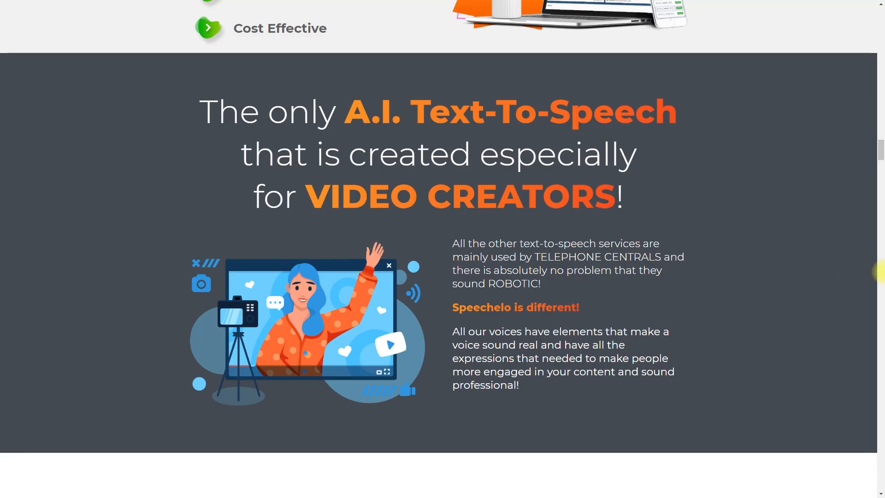
pyautogui.scroll(-3)
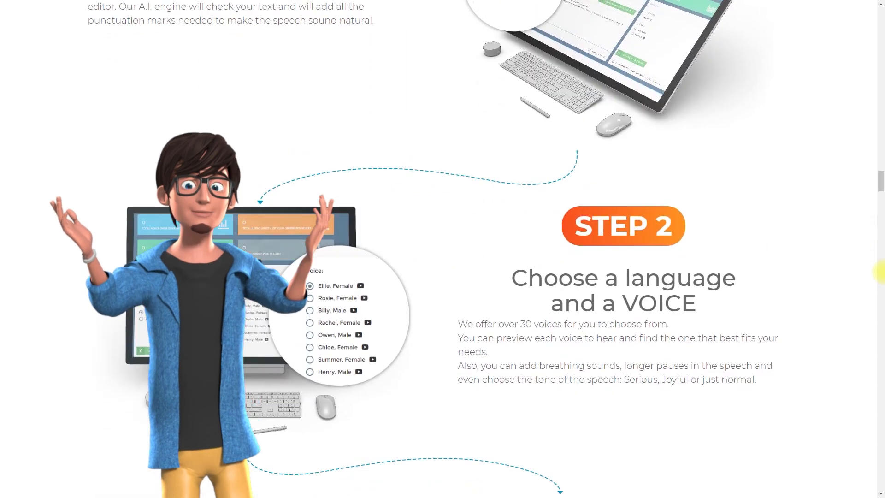
pyautogui.scroll(-3)
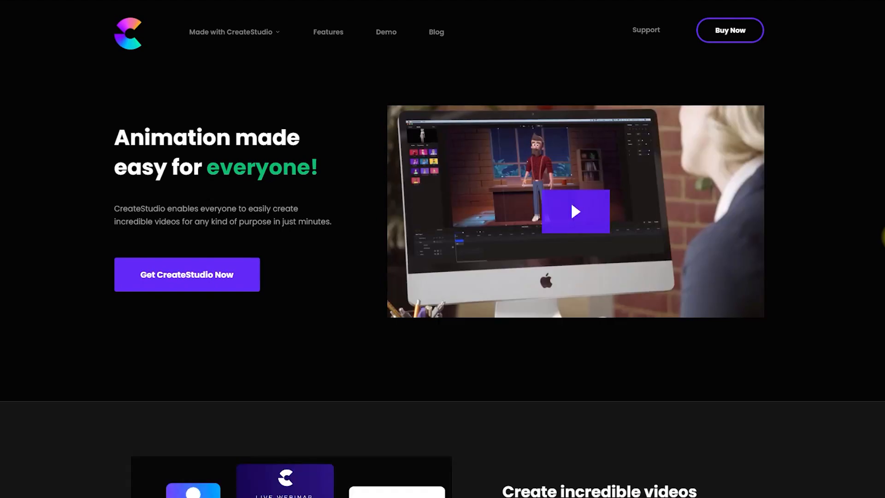
pyautogui.scroll(-3)
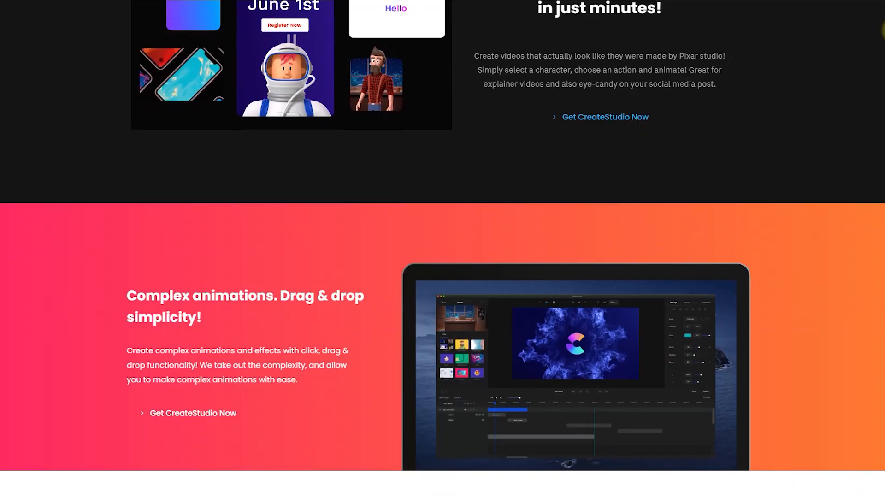
pyautogui.scroll(-3)
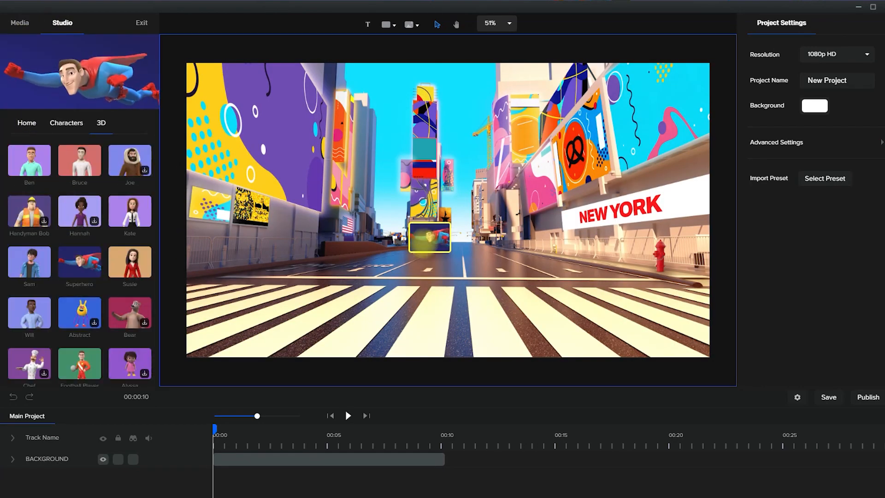
# - Add the bearded Tom character with a Happy action and preview playback
pyautogui.doubleClick(129, 262)
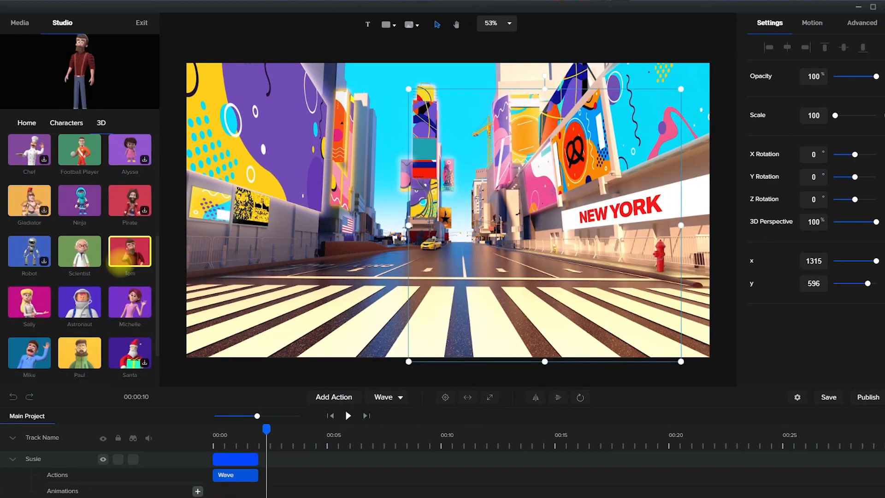
pyautogui.click(347, 416)
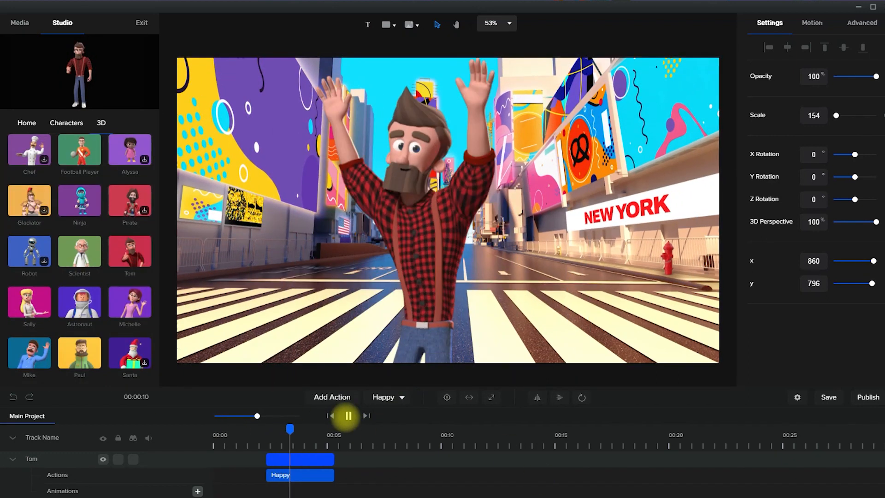